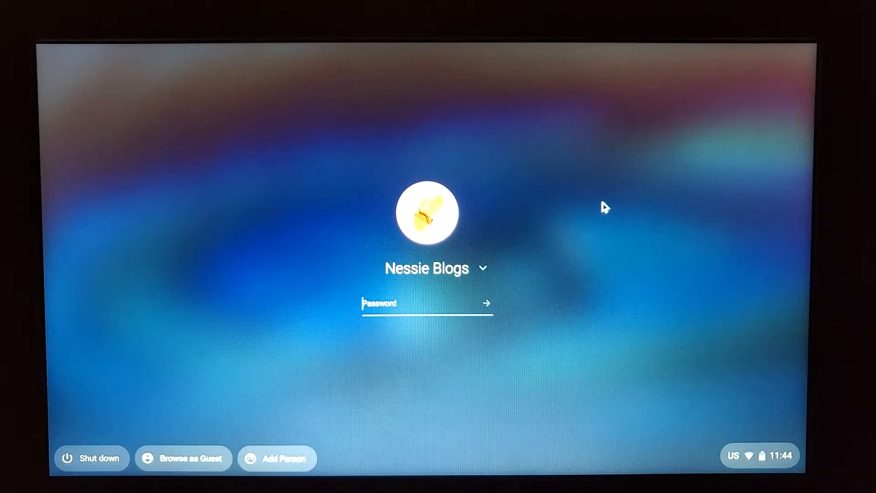
{"action": "mouse_move", "coordinate": [496, 253]}
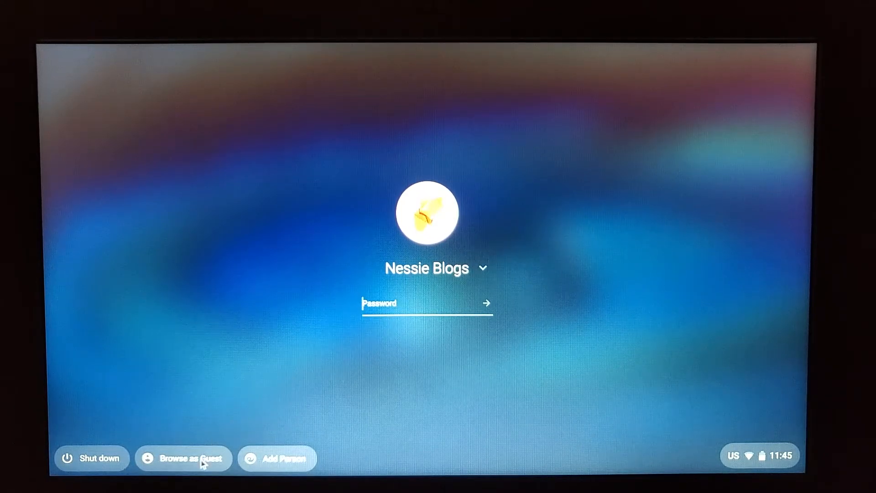
{"action": "mouse_move", "coordinate": [187, 448]}
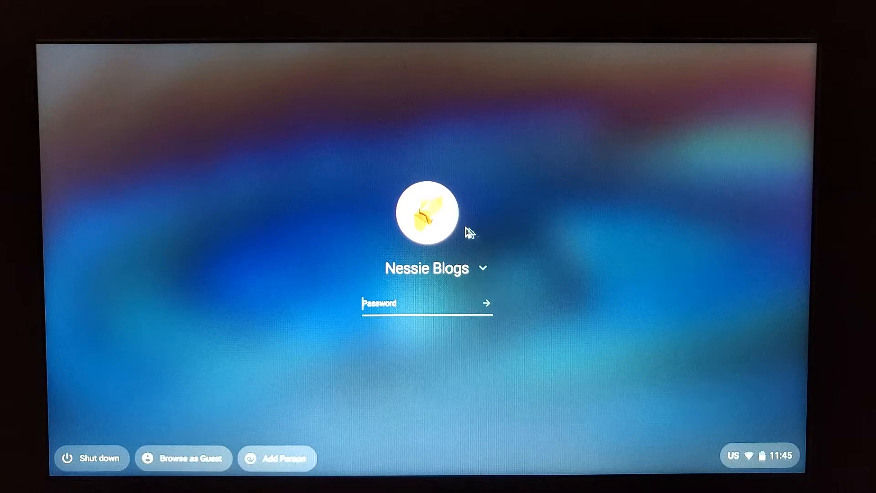
{"action": "mouse_move", "coordinate": [304, 330]}
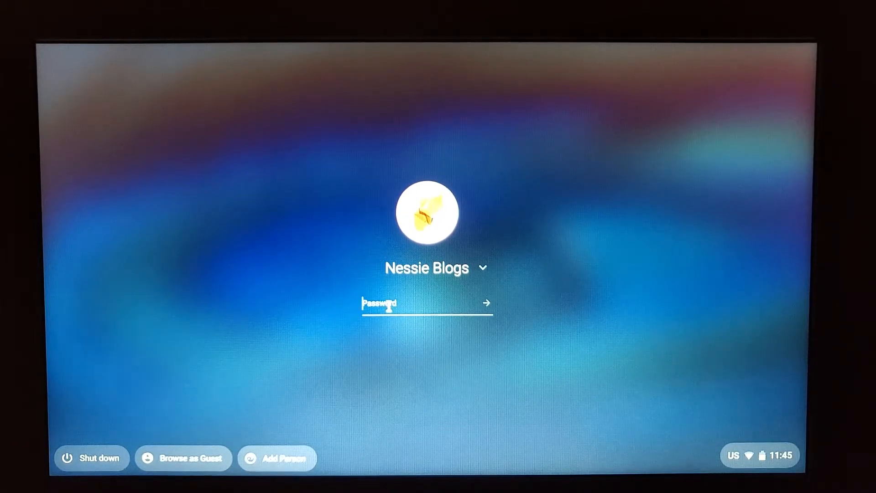
- Enter the account password on the login screen to sign in
{"action": "type", "text": "password"}
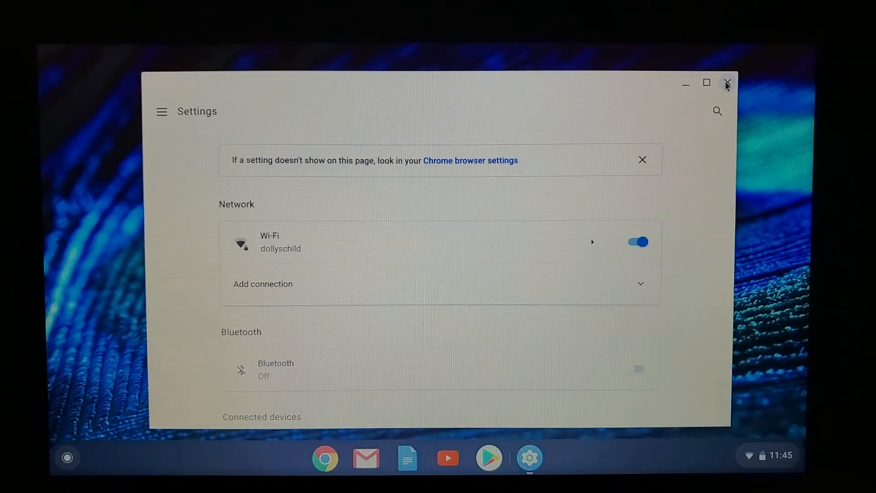
- Close the open Settings window and relaunch Settings from the quick settings panel
{"action": "left_click", "coordinate": [727, 83]}
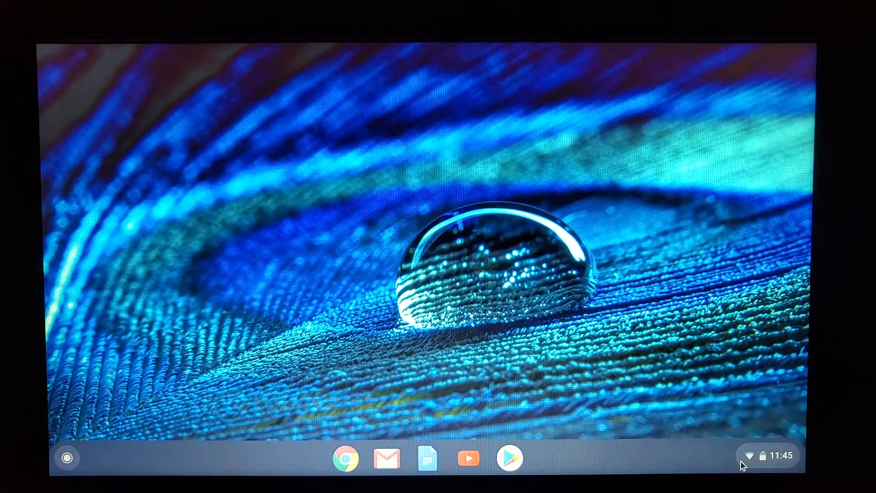
{"action": "left_click", "coordinate": [768, 455]}
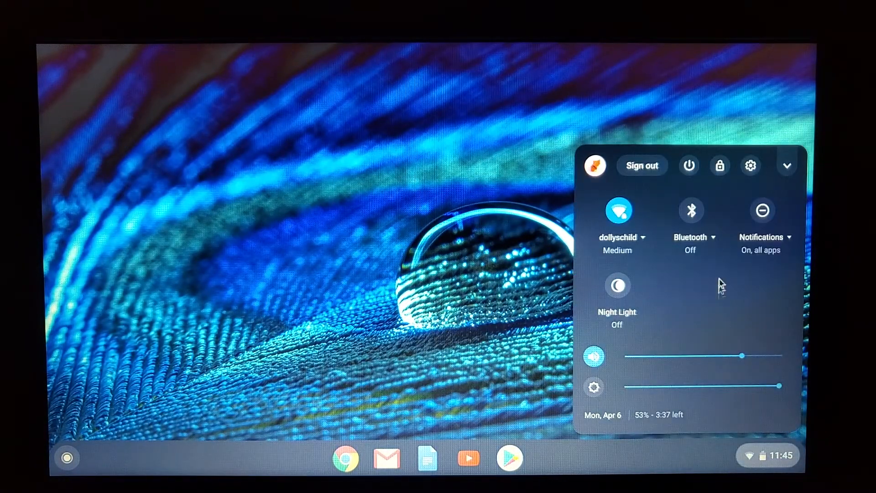
{"action": "mouse_move", "coordinate": [750, 165]}
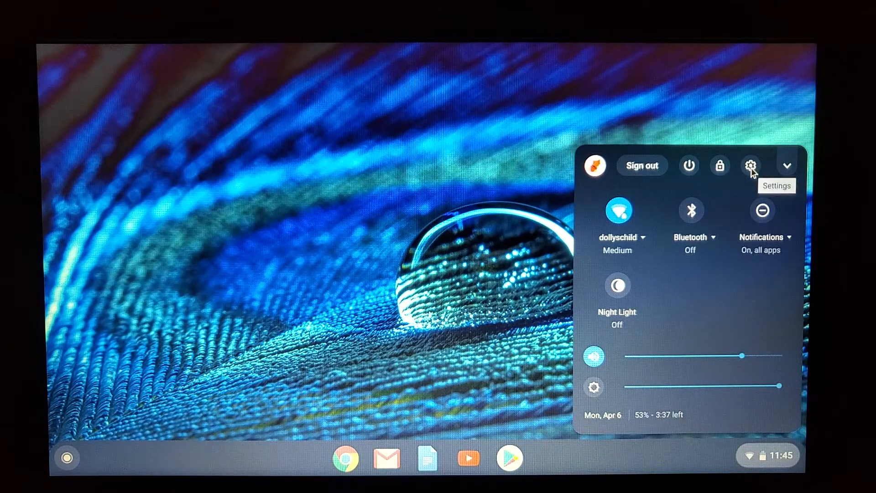
{"action": "left_click", "coordinate": [749, 165]}
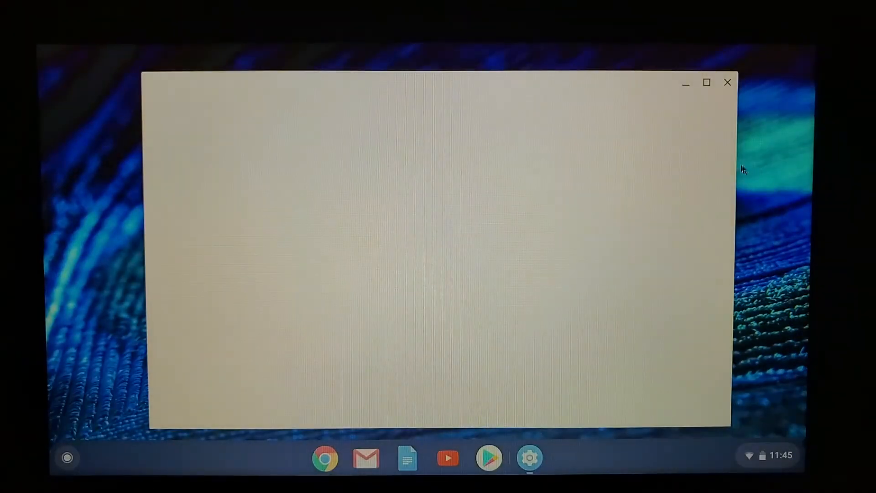
- Expand Advanced settings and scroll down to the Reset settings Powerwash section
{"action": "left_click", "coordinate": [528, 457]}
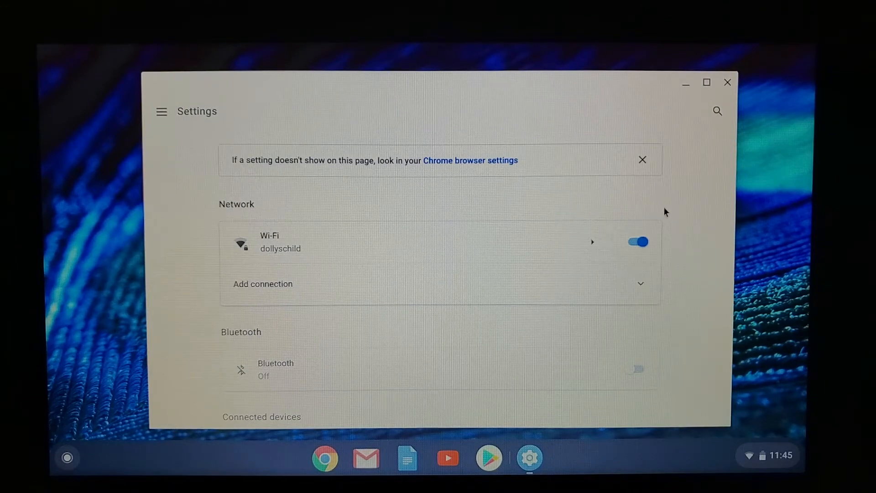
{"action": "scroll", "scroll_direction": "down", "scroll_amount": 3}
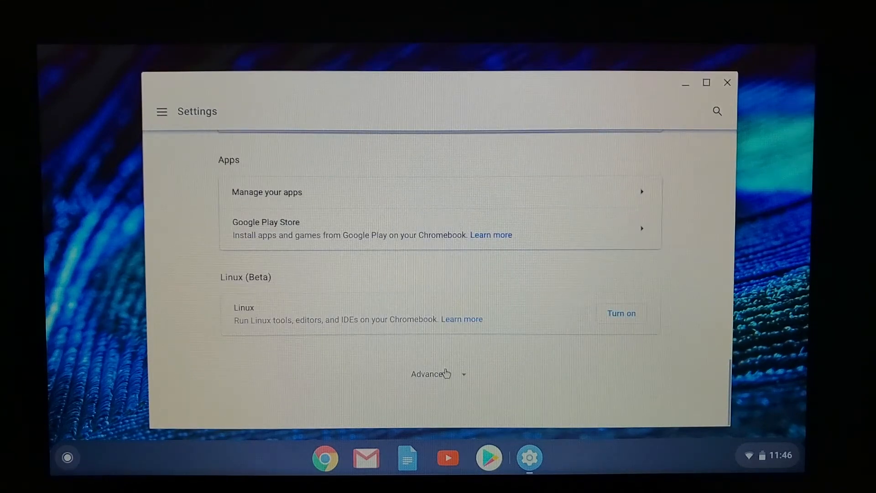
{"action": "scroll", "scroll_direction": "down", "scroll_amount": 3}
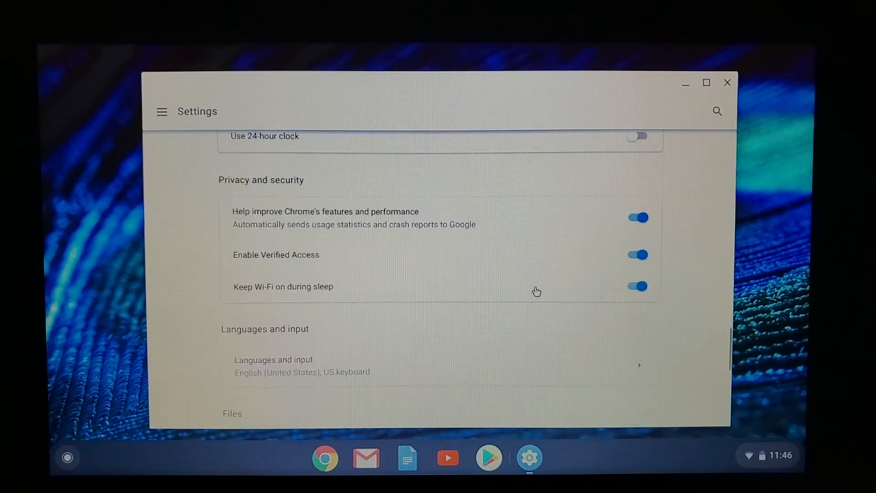
{"action": "scroll", "scroll_direction": "down", "scroll_amount": 3}
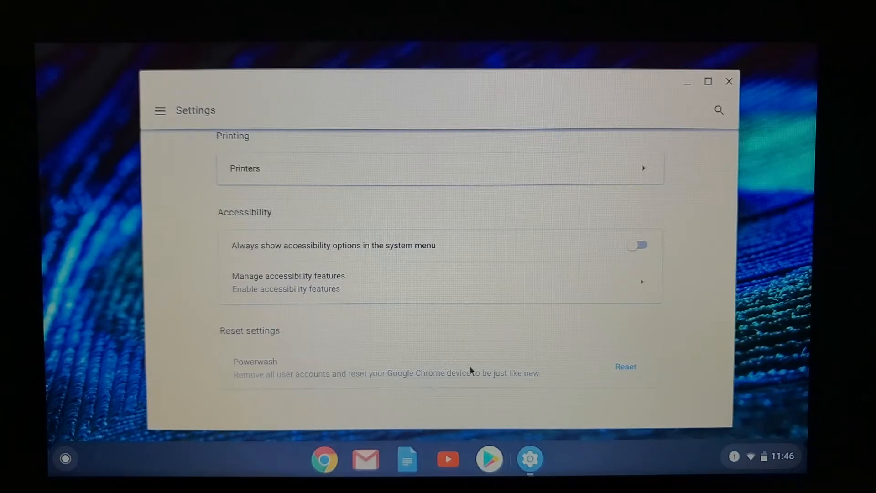
{"action": "mouse_move", "coordinate": [600, 367]}
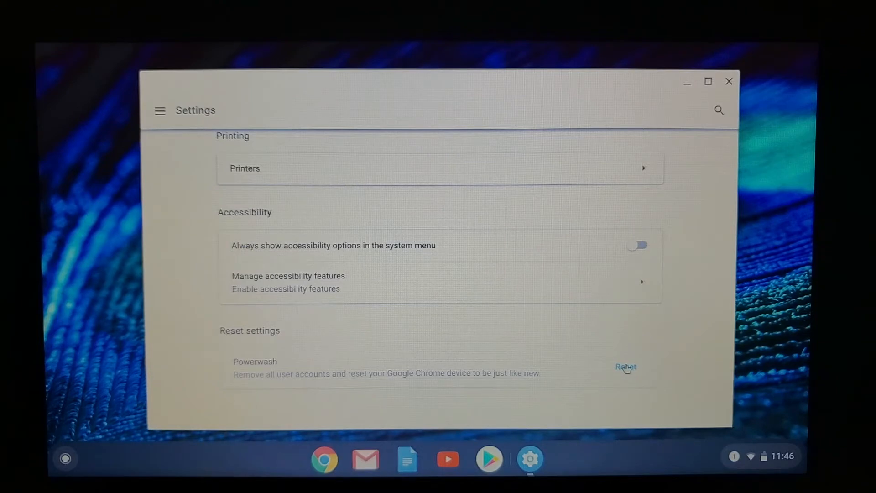
- Choose Reset next to Powerwash and agree to restart the device
{"action": "left_click", "coordinate": [625, 366]}
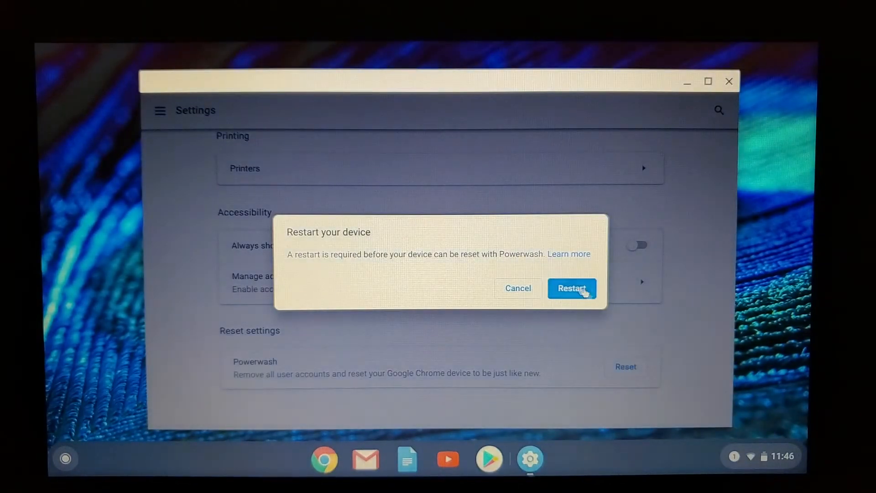
{"action": "mouse_move", "coordinate": [320, 271]}
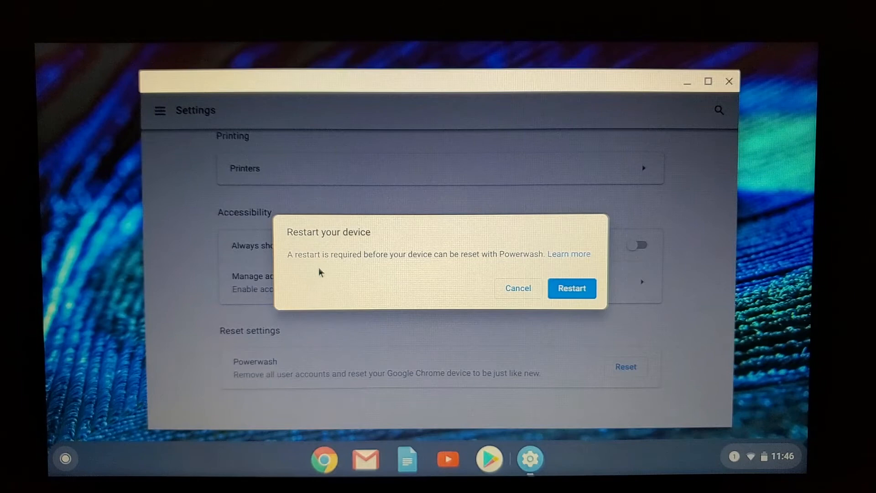
{"action": "mouse_move", "coordinate": [436, 266]}
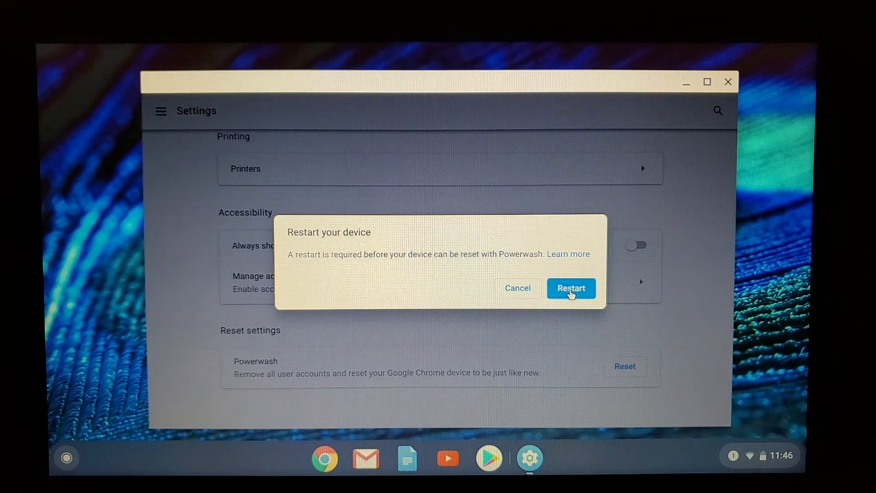
{"action": "left_click", "coordinate": [570, 288]}
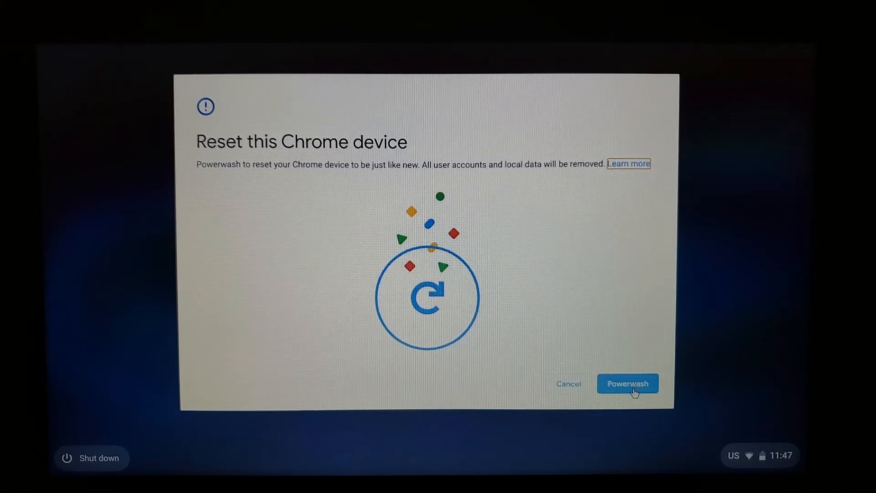
- Request Powerwash on the reset screen and confirm erasing all accounts and local data
{"action": "left_click", "coordinate": [627, 383]}
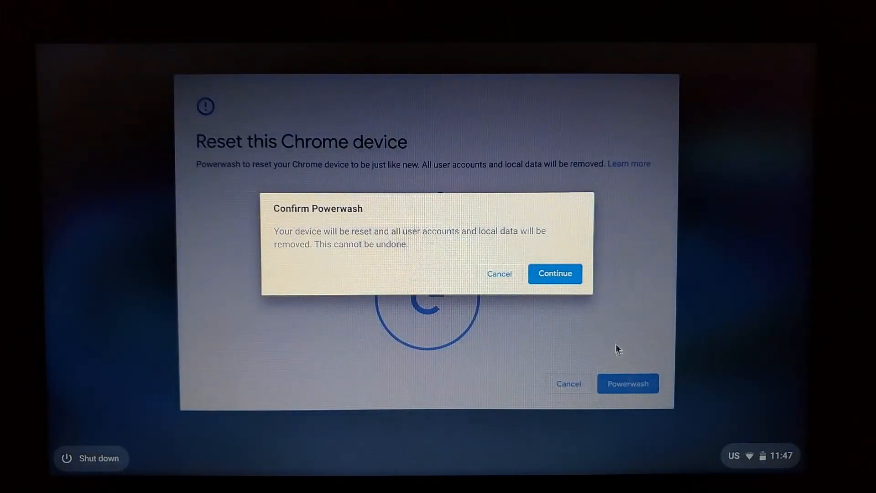
{"action": "mouse_move", "coordinate": [535, 259]}
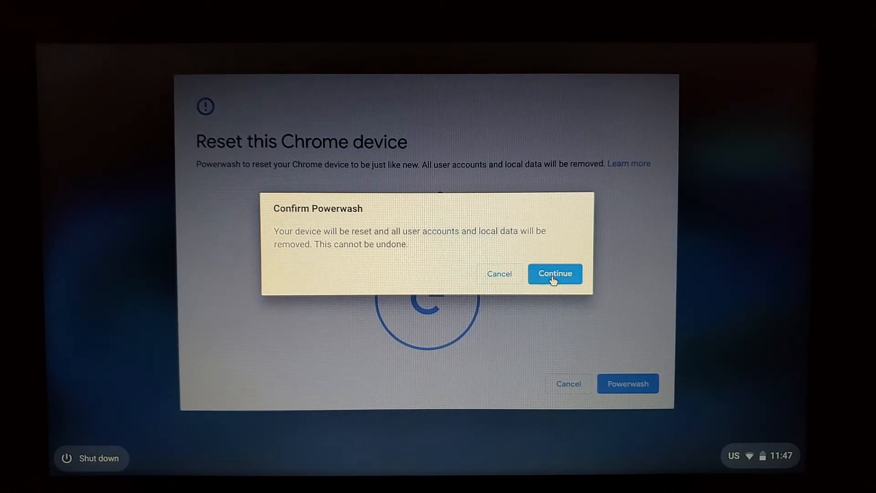
{"action": "left_click", "coordinate": [554, 274]}
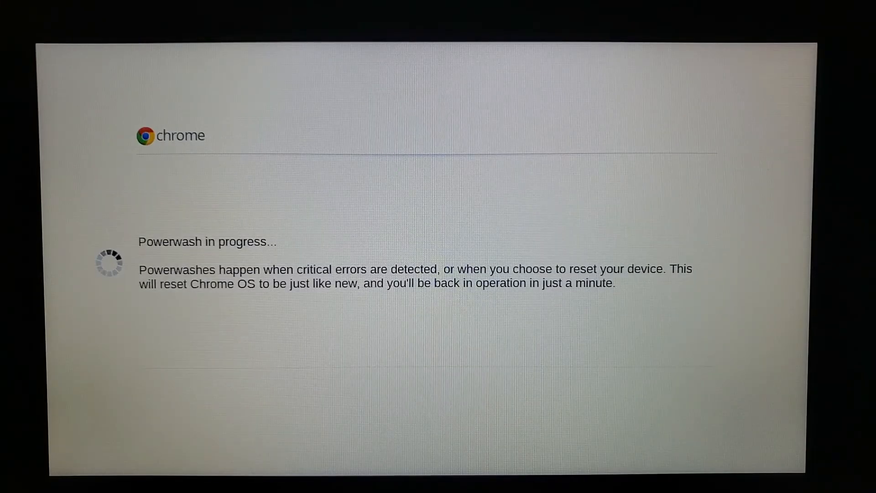